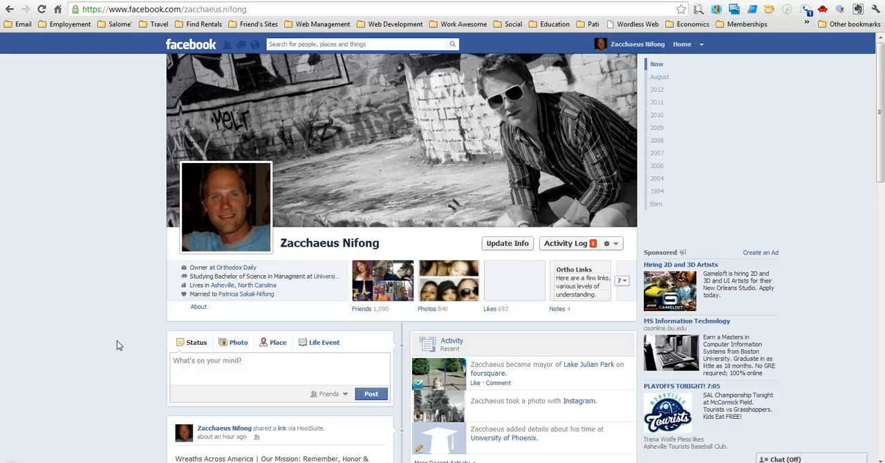
{"action": "mouse_move", "coordinate": [101, 347]}
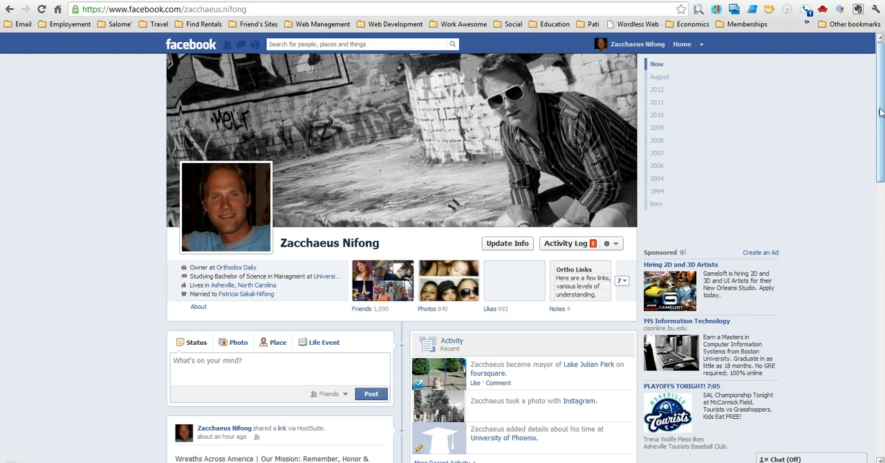
{"action": "mouse_move", "coordinate": [516, 152]}
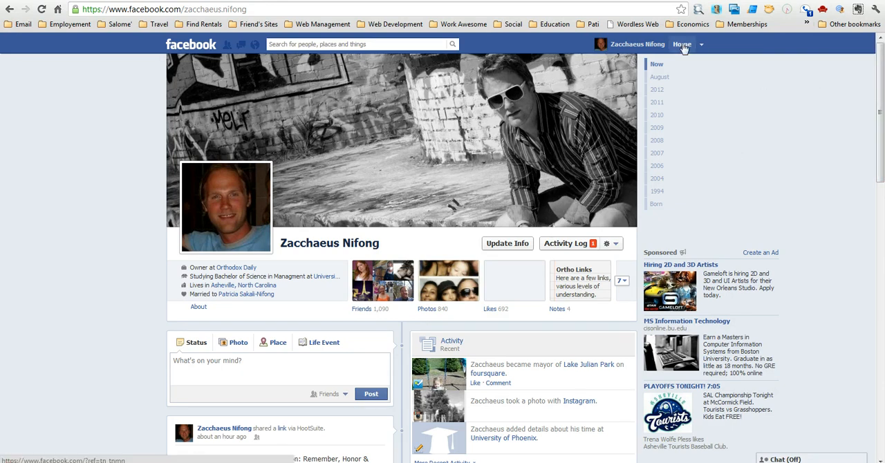
Step: Go from the personal profile to the News Feed home page
{"action": "left_click", "coordinate": [680, 43]}
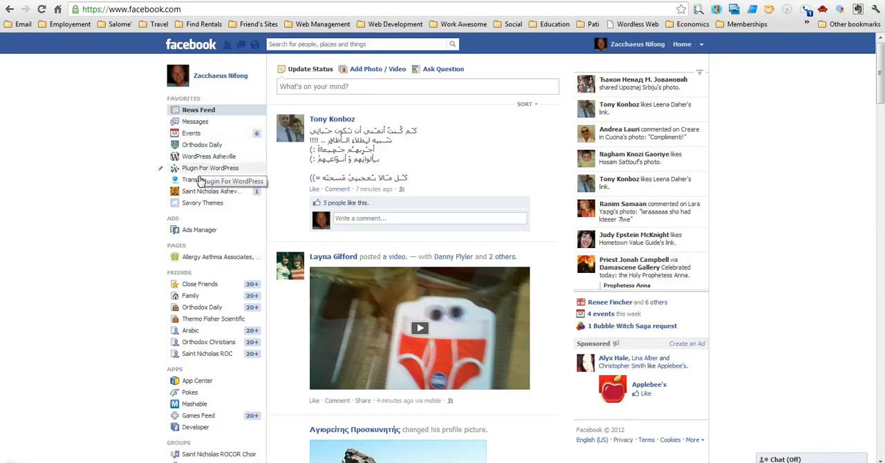
{"action": "mouse_move", "coordinate": [210, 168]}
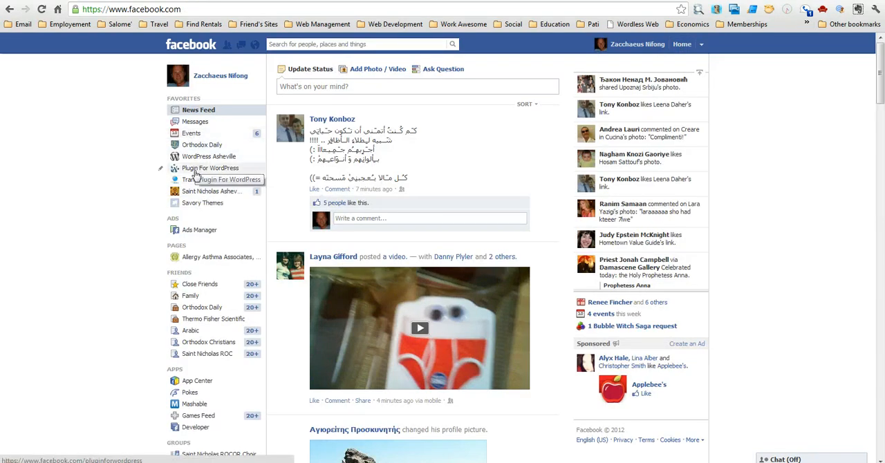
{"action": "mouse_move", "coordinate": [210, 190]}
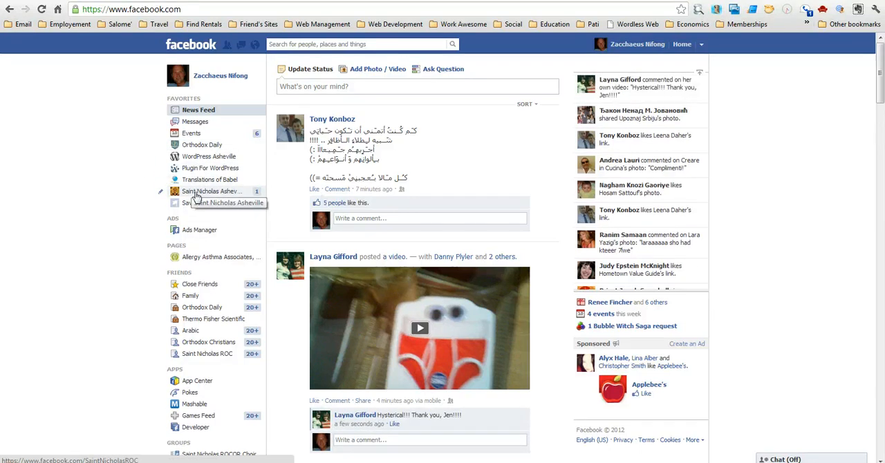
Step: Open Saint Nicholas Asheville from Favorites and scroll through its admin panel
{"action": "left_click", "coordinate": [211, 191]}
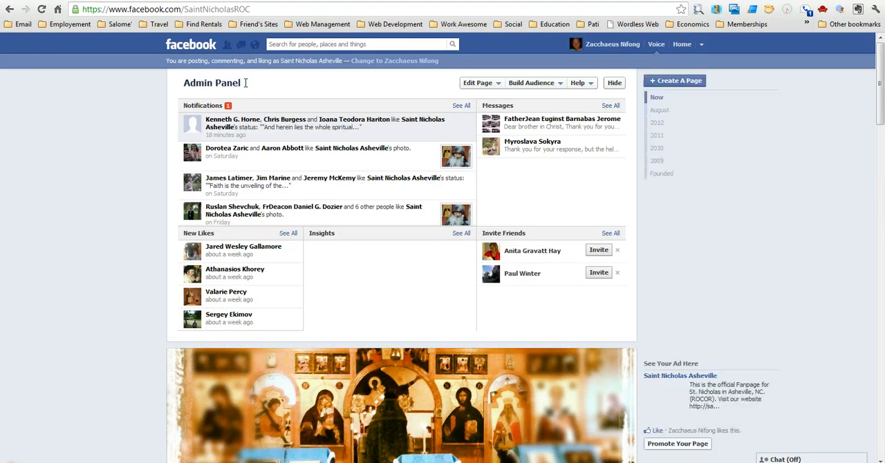
{"action": "double_click", "coordinate": [211, 83]}
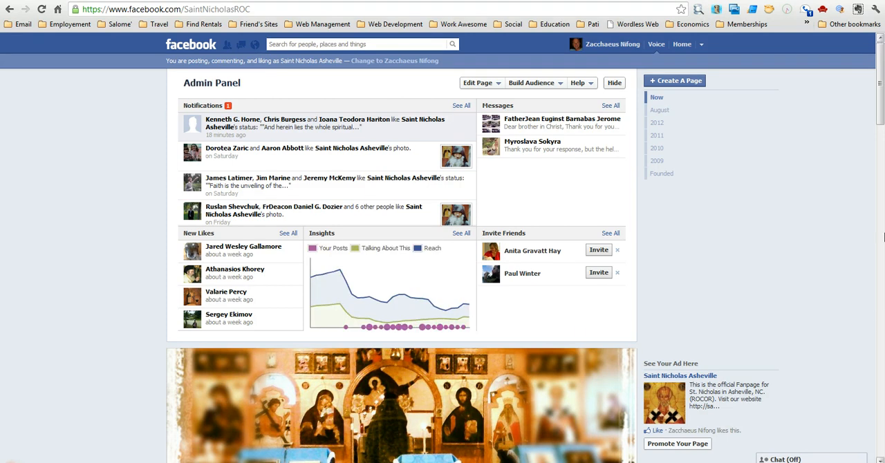
{"action": "scroll", "scroll_direction": "down", "scroll_amount": 3}
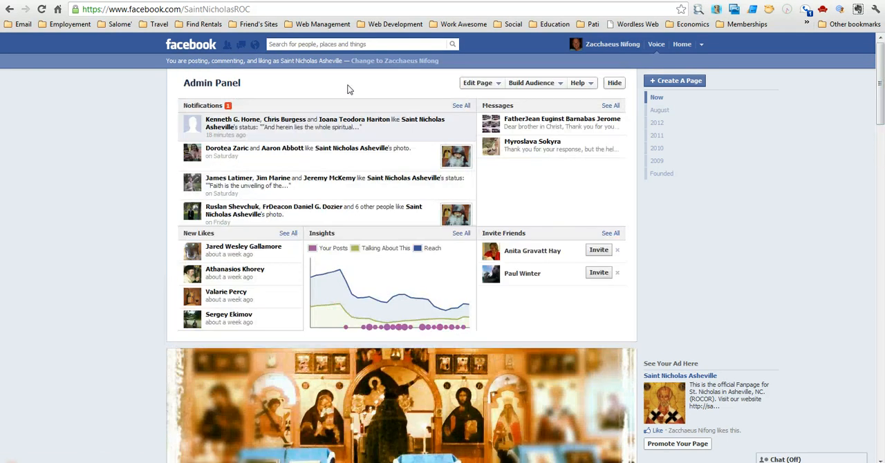
{"action": "mouse_move", "coordinate": [331, 137]}
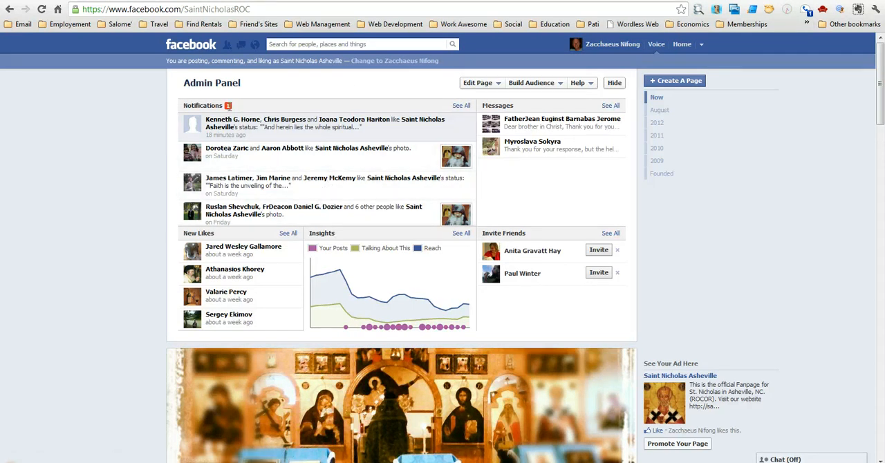
{"action": "mouse_move", "coordinate": [470, 164]}
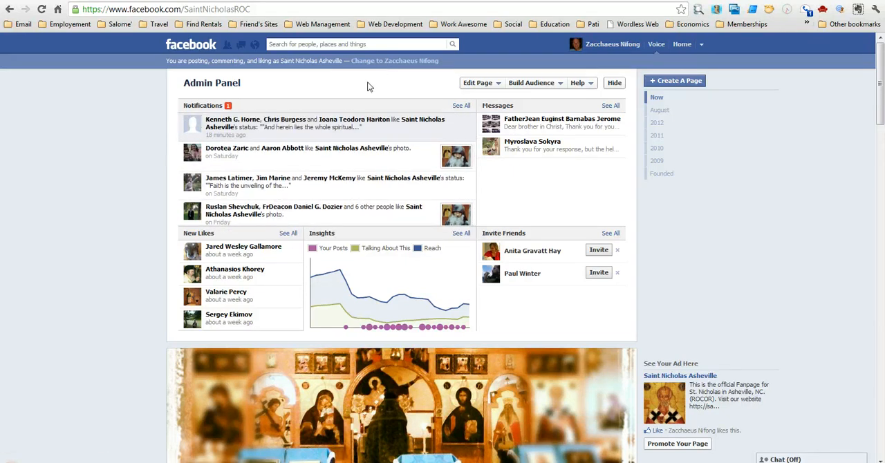
{"action": "mouse_move", "coordinate": [318, 84]}
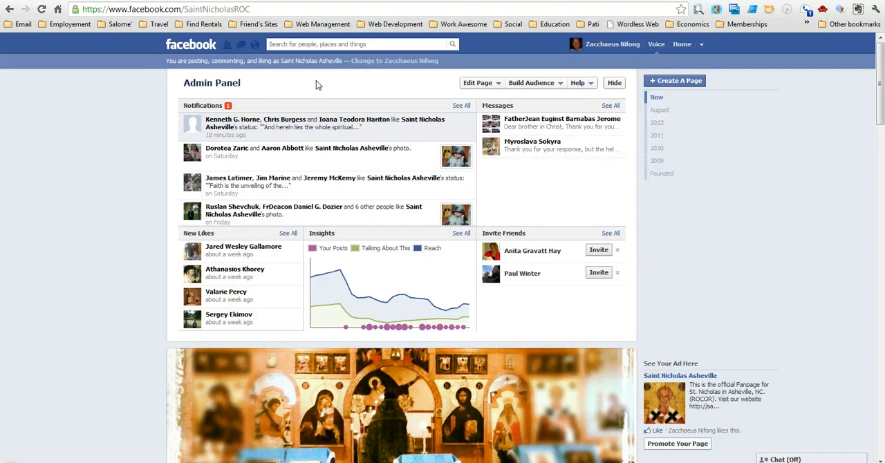
{"action": "mouse_move", "coordinate": [287, 103]}
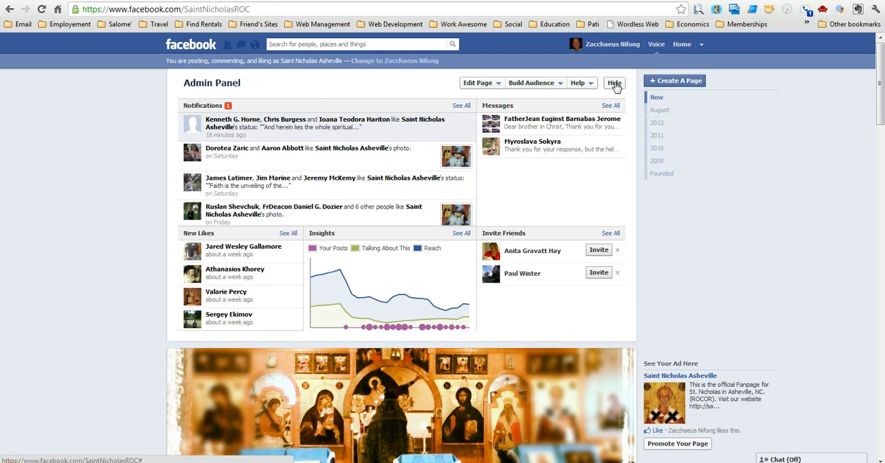
Step: Hide and re-show the admin panel to reset the notification count
{"action": "left_click", "coordinate": [614, 83]}
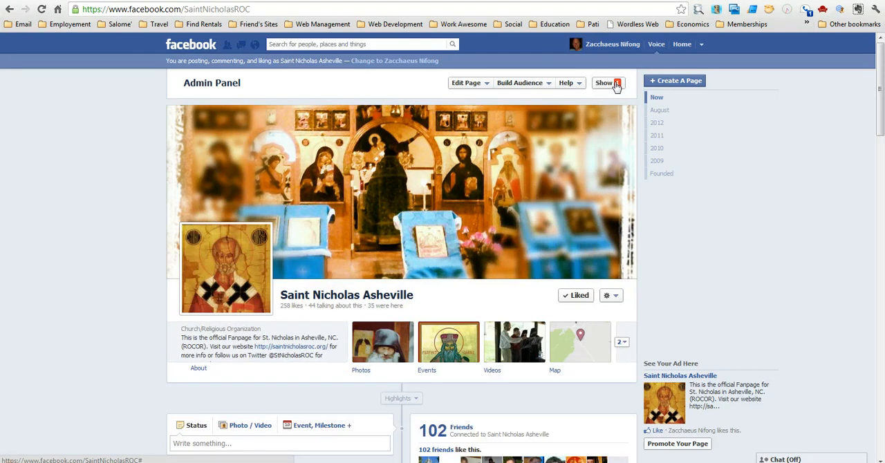
{"action": "left_click", "coordinate": [604, 83]}
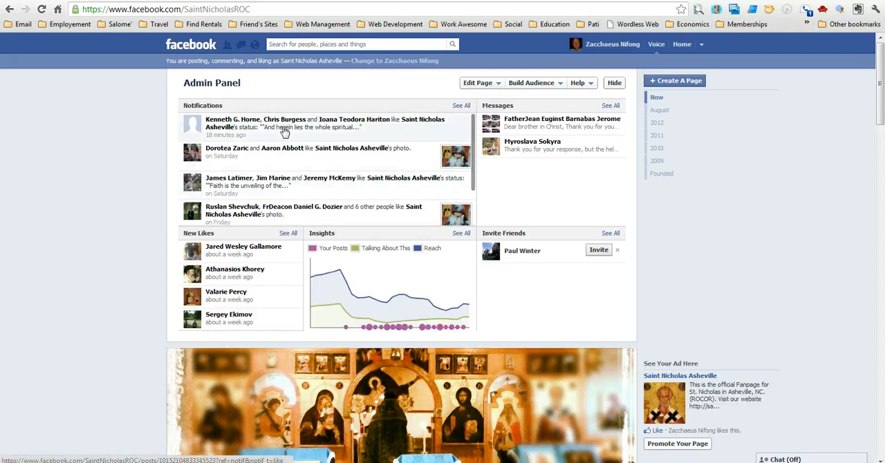
{"action": "left_click", "coordinate": [283, 127]}
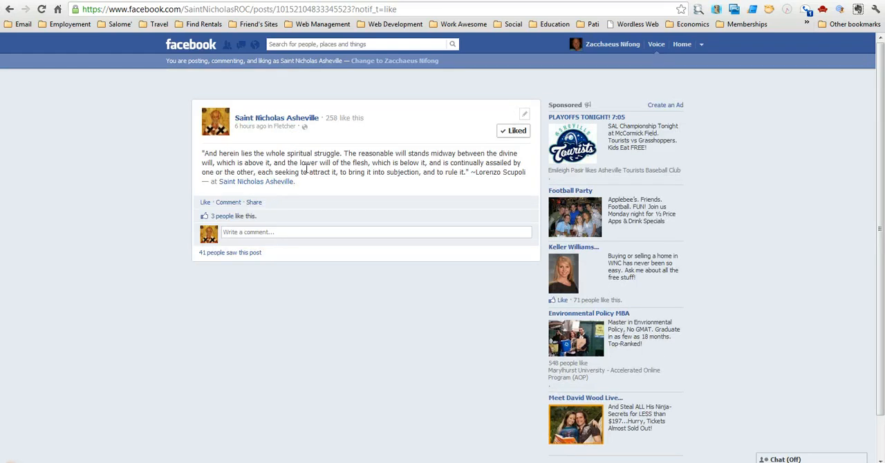
{"action": "left_click", "coordinate": [9, 9]}
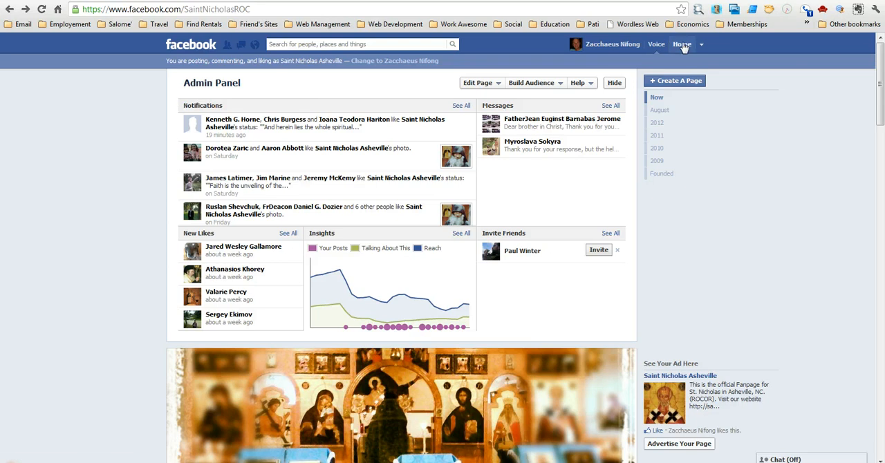
Step: Return to the News Feed to confirm Saint Nicholas Asheville has no badge
{"action": "left_click", "coordinate": [681, 43]}
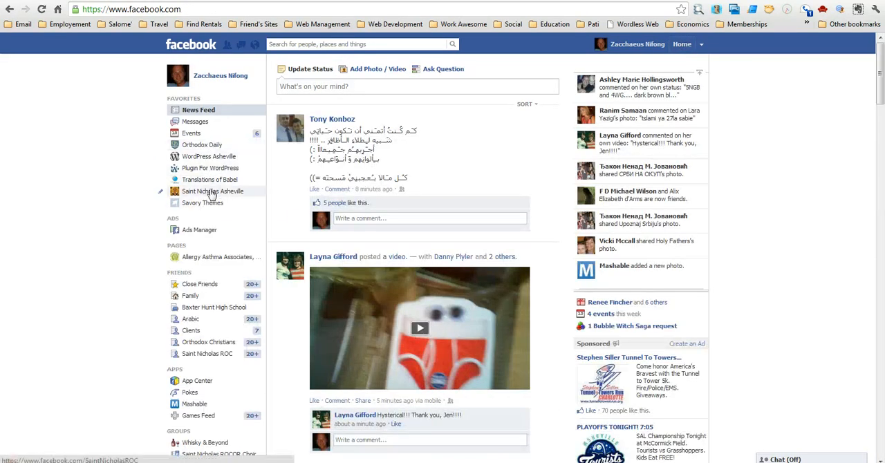
{"action": "mouse_move", "coordinate": [213, 191]}
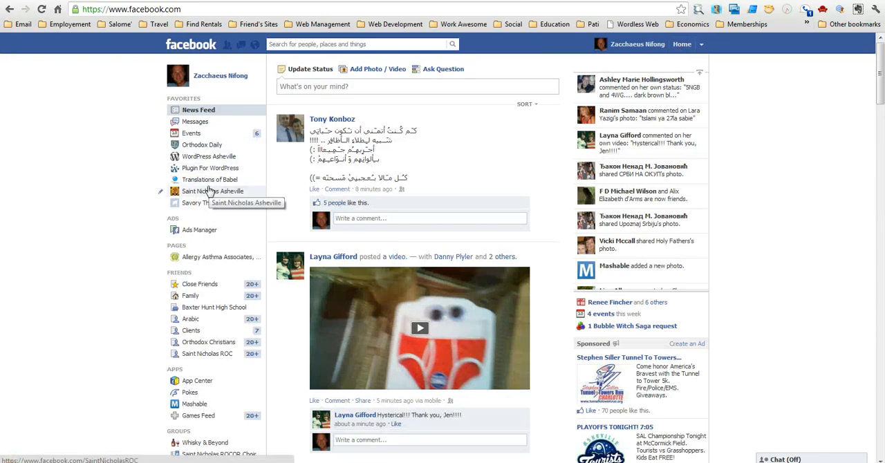
{"action": "mouse_move", "coordinate": [84, 274]}
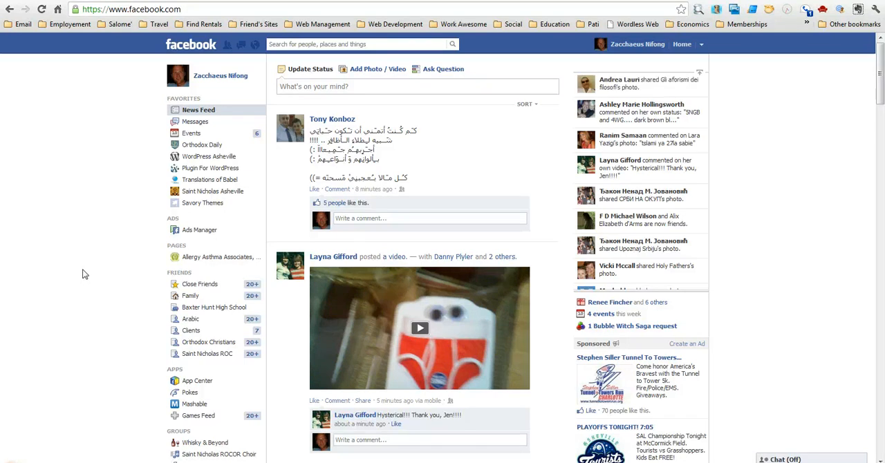
{"action": "mouse_move", "coordinate": [153, 450]}
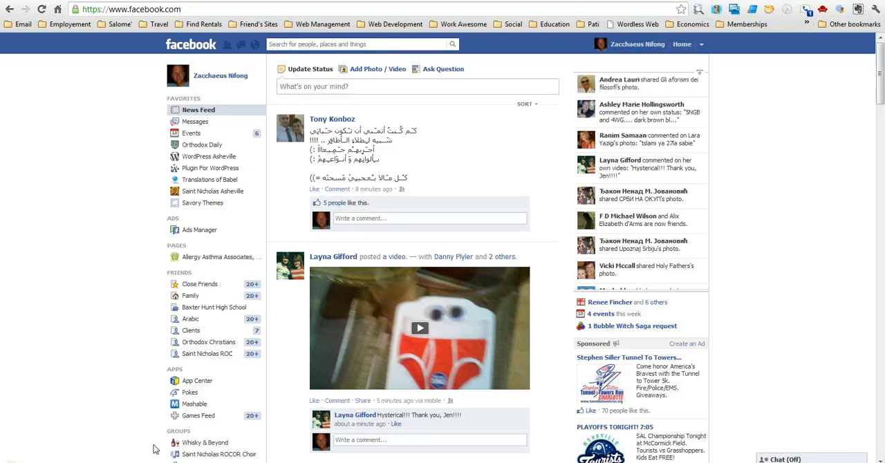